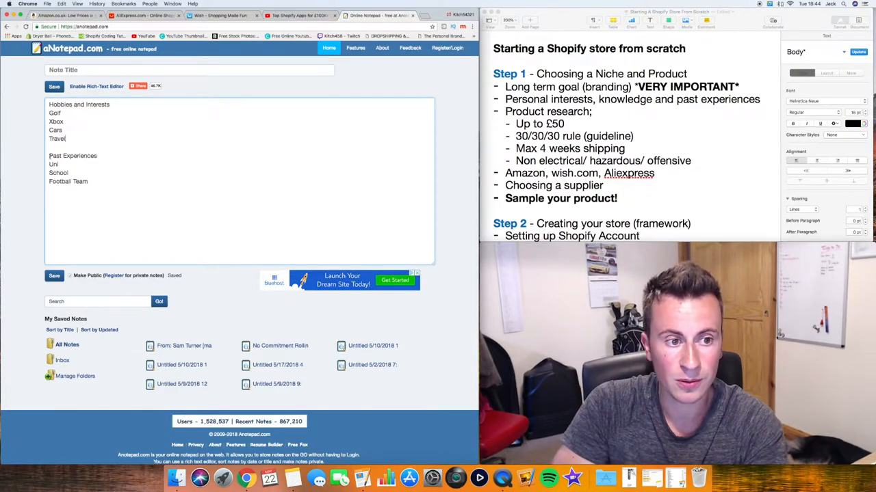
Step: Bring the Pages Shopify store plan to the front beside the AliExpress golf results
{"action": "double_click", "coordinate": [73, 156]}
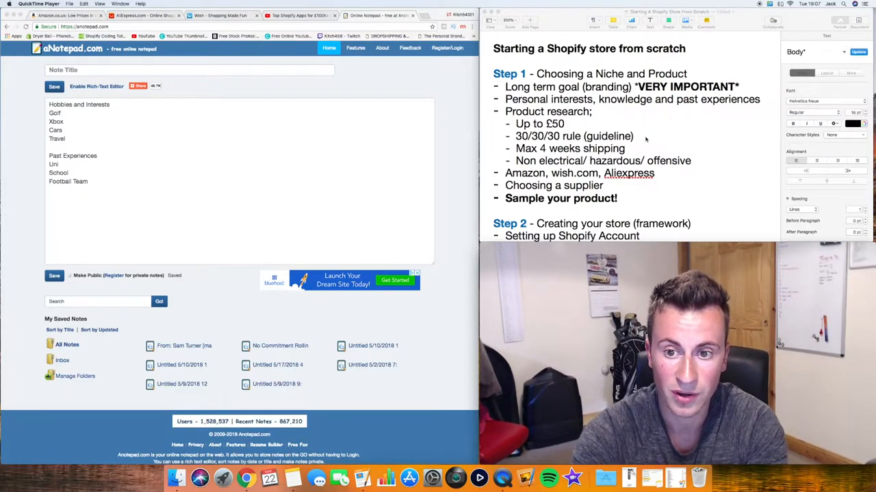
{"action": "left_click", "coordinate": [624, 148]}
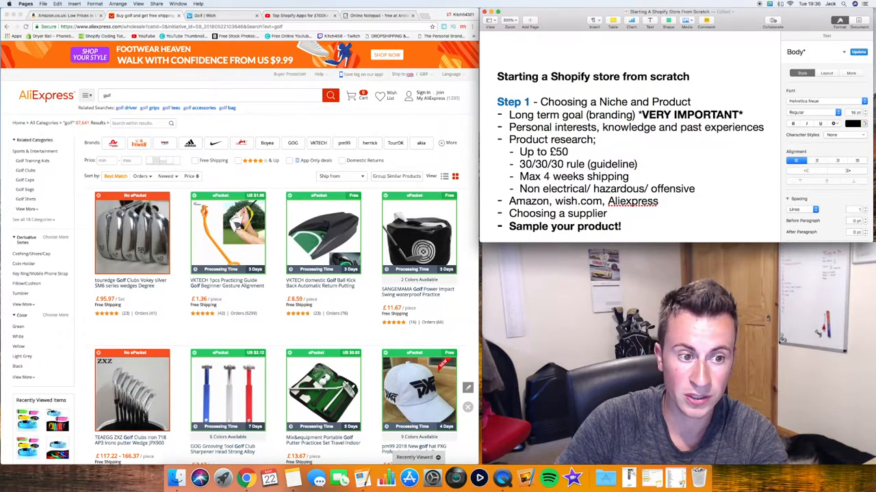
{"action": "scroll", "scroll_direction": "down", "scroll_amount": 3}
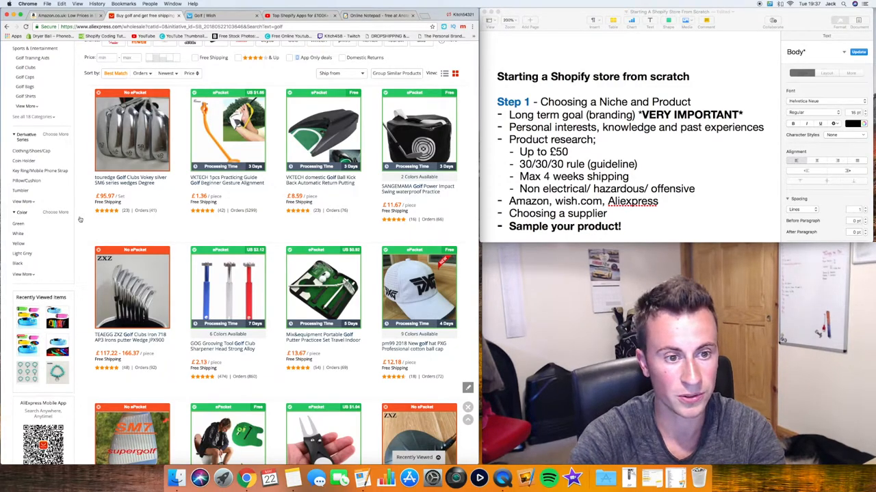
{"action": "scroll", "scroll_direction": "down", "scroll_amount": 3}
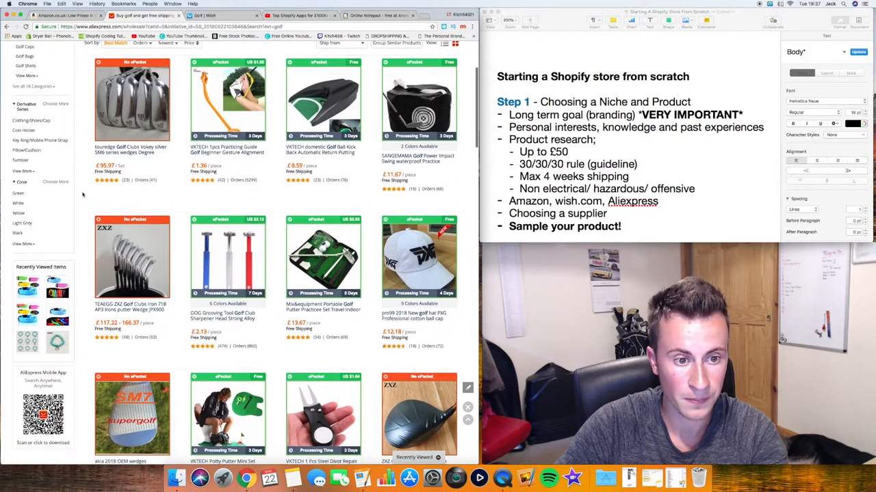
{"action": "scroll", "scroll_direction": "down", "scroll_amount": 3}
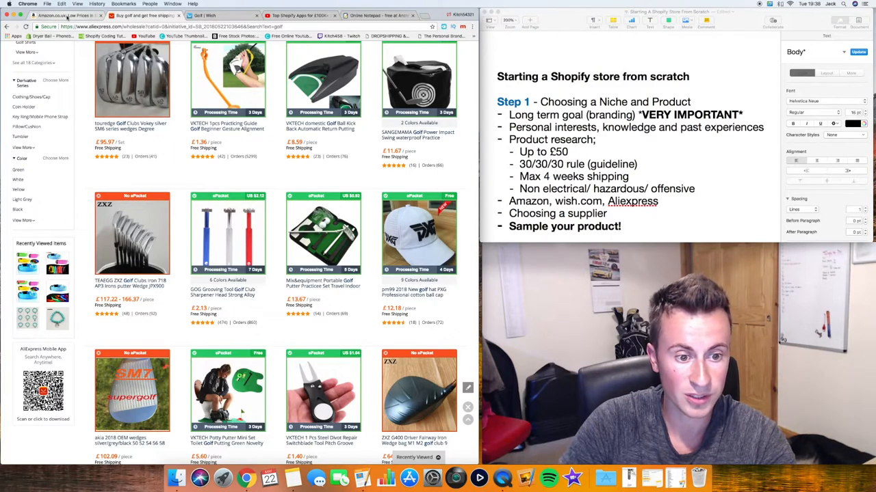
Step: Search Amazon for 'groover sh' groove sharpeners and scroll through the results
{"action": "left_click", "coordinate": [141, 15]}
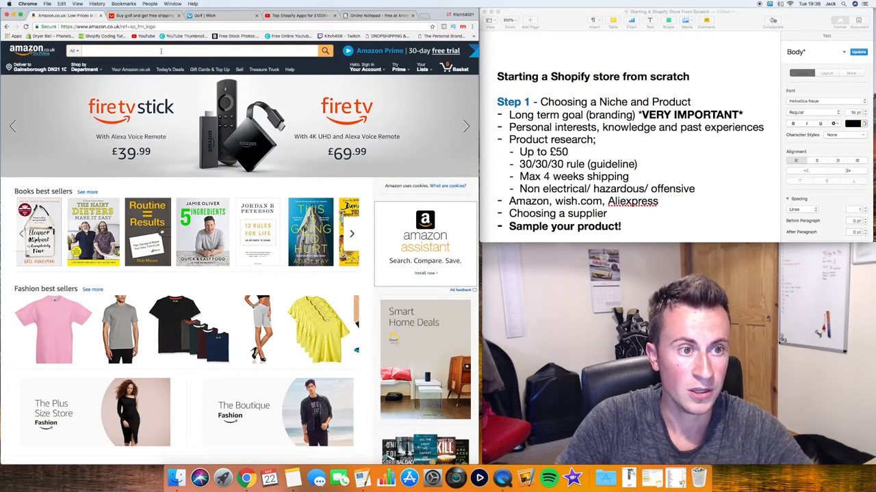
{"action": "type", "text": "groover sharpene"}
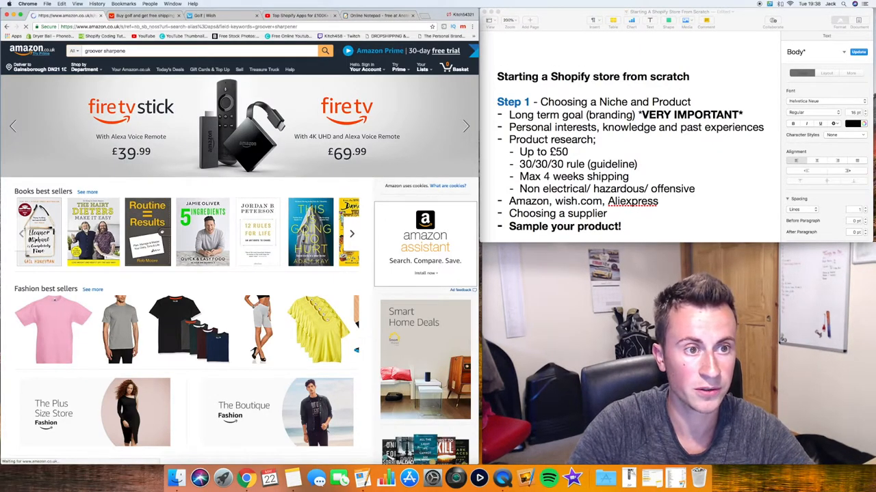
{"action": "left_click", "coordinate": [325, 50]}
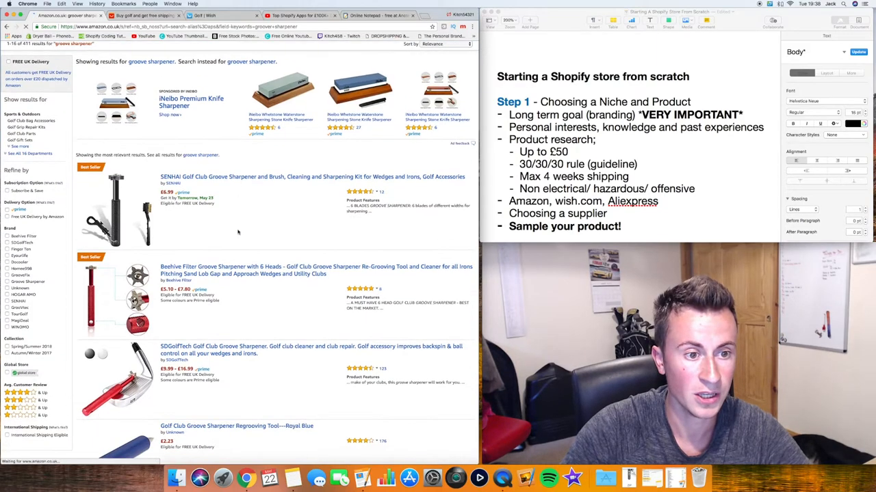
{"action": "scroll", "scroll_direction": "down", "scroll_amount": 3}
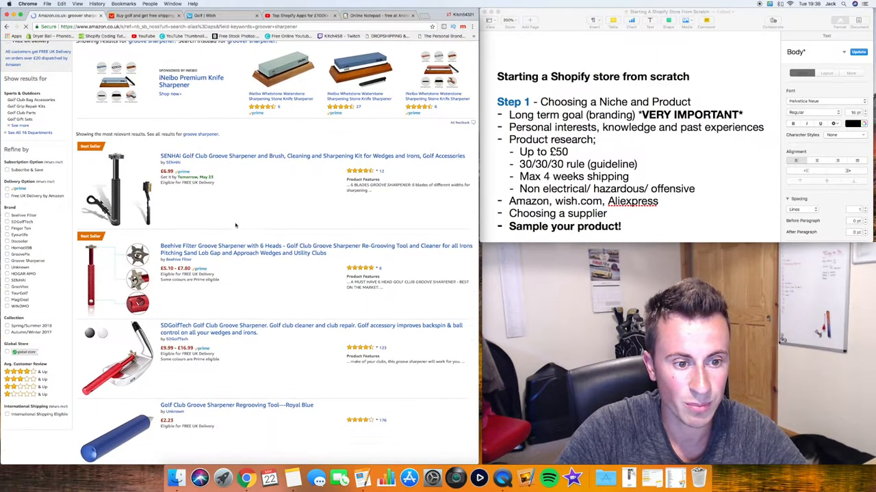
{"action": "scroll", "scroll_direction": "down", "scroll_amount": 3}
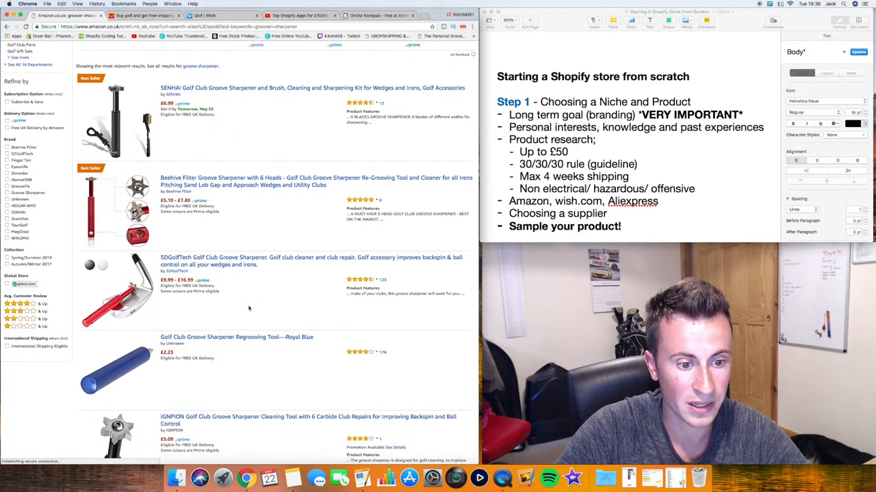
{"action": "scroll", "scroll_direction": "down", "scroll_amount": 3}
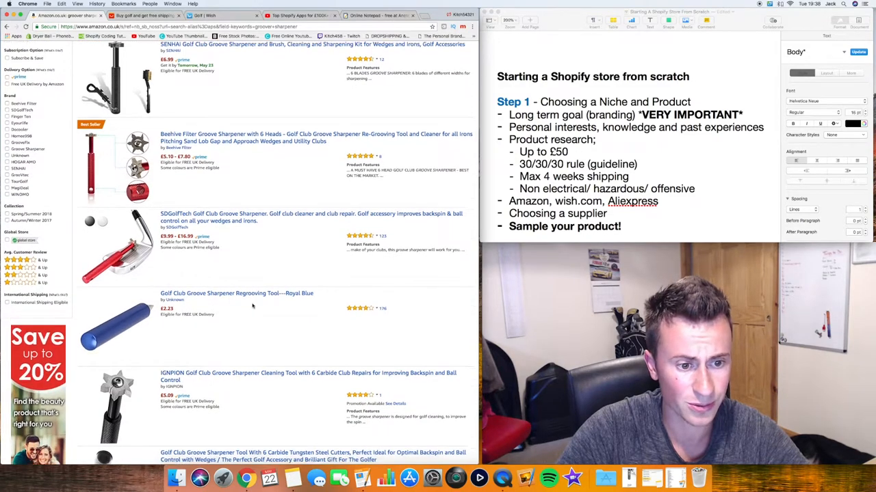
{"action": "scroll", "scroll_direction": "down", "scroll_amount": 3}
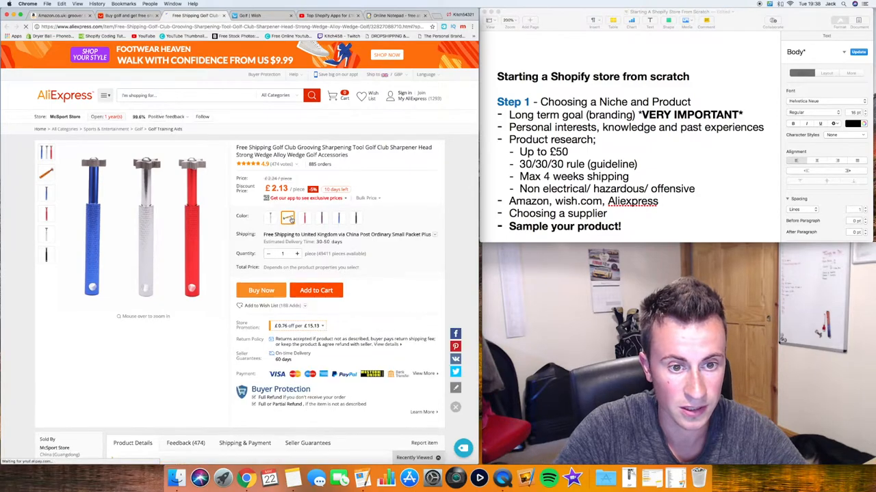
Step: Select the gold groove sharpener and review its UK shipping methods and costs
{"action": "left_click", "coordinate": [288, 217]}
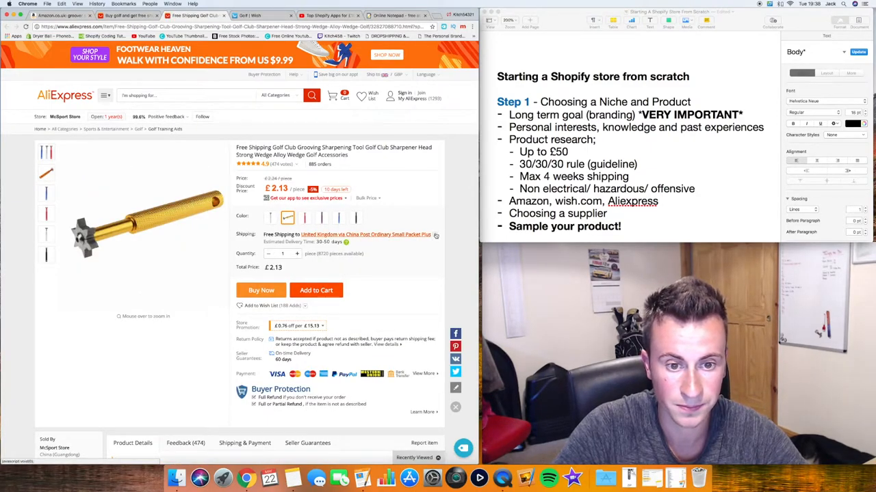
{"action": "left_click", "coordinate": [365, 234]}
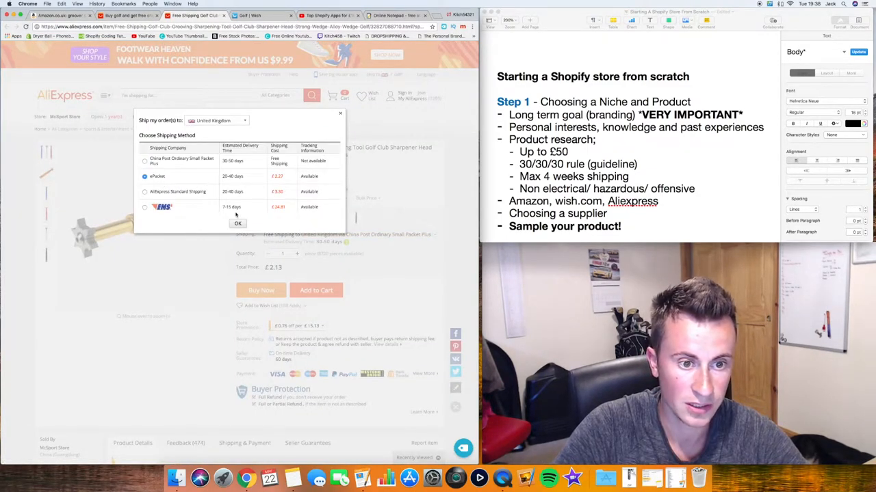
{"action": "left_click", "coordinate": [237, 224]}
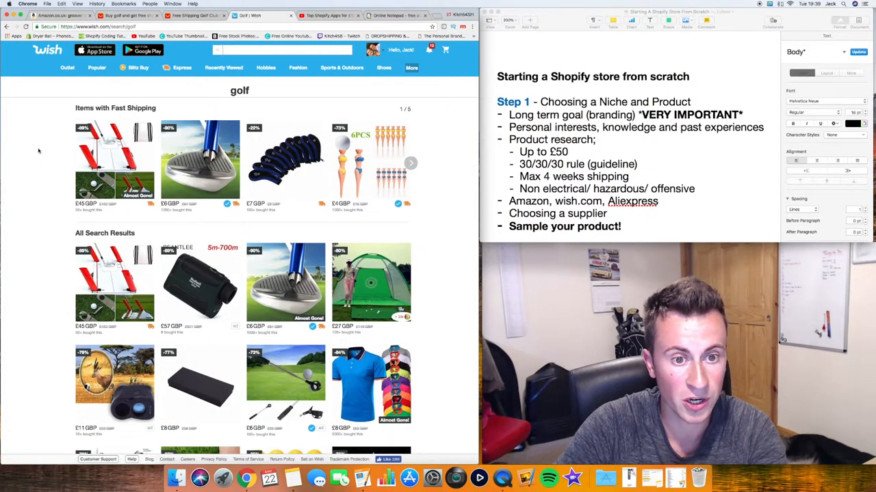
Step: Browse further Wish golf listings, then return to AliExpress golf results sorted by orders
{"action": "scroll", "scroll_direction": "down", "scroll_amount": 3}
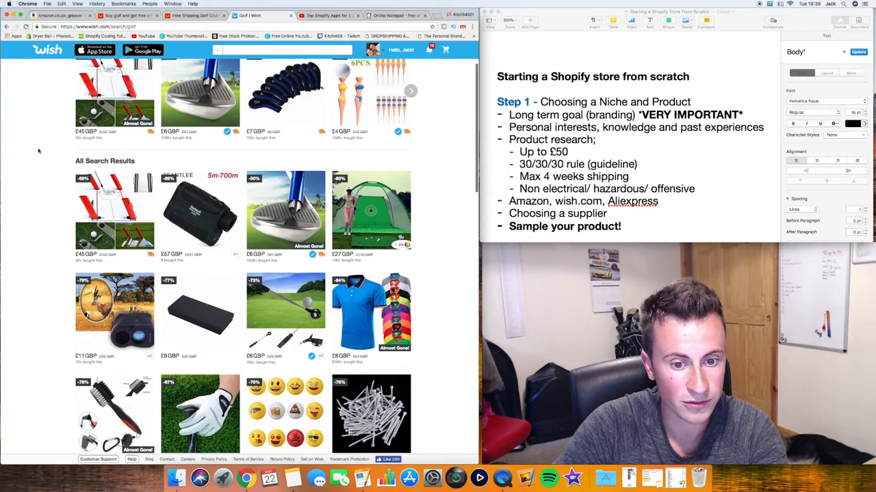
{"action": "scroll", "scroll_direction": "down", "scroll_amount": 3}
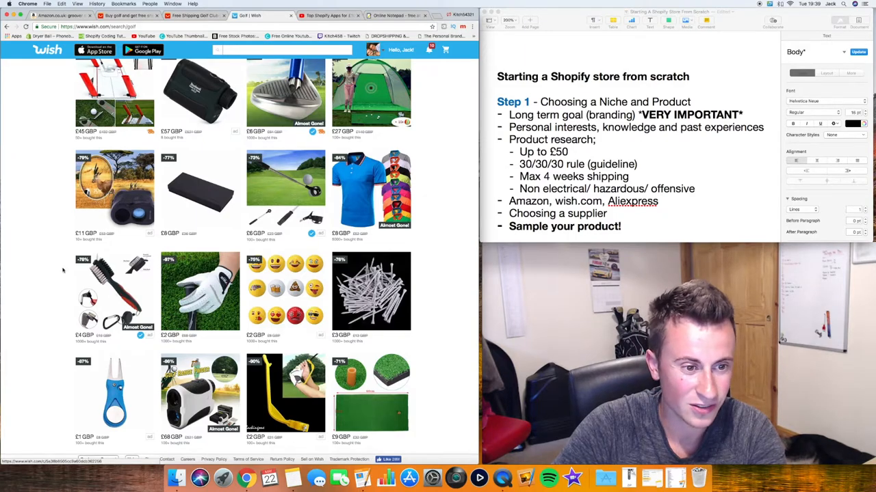
{"action": "scroll", "scroll_direction": "down", "scroll_amount": 3}
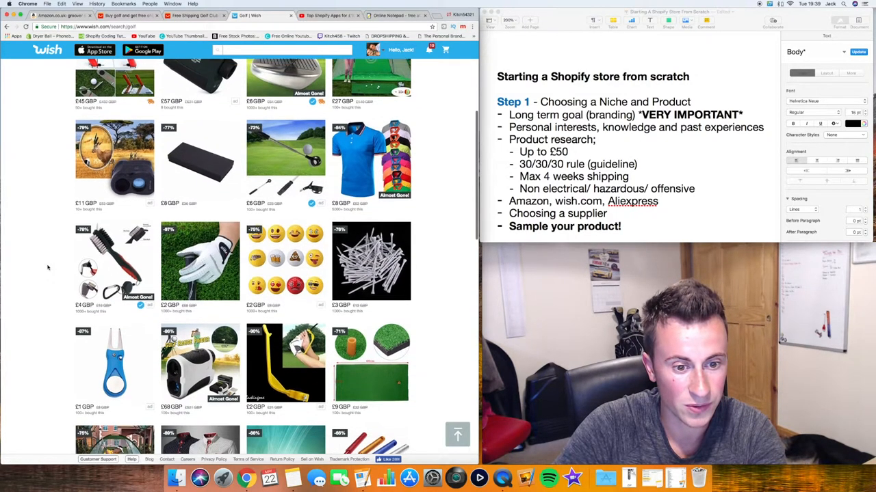
{"action": "scroll", "scroll_direction": "down", "scroll_amount": 3}
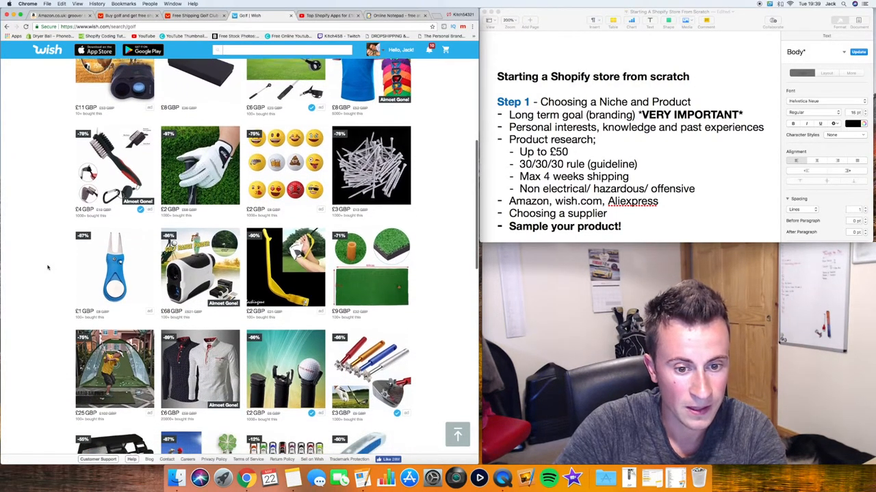
{"action": "scroll", "scroll_direction": "down", "scroll_amount": 3}
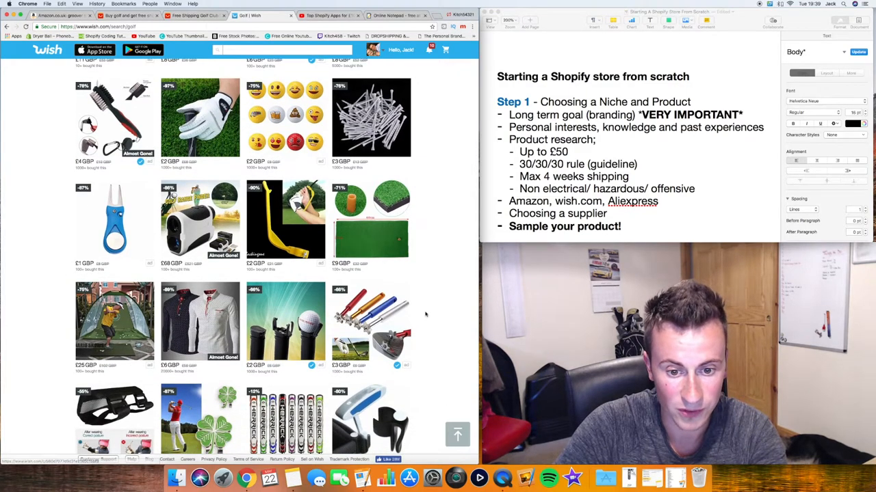
{"action": "scroll", "scroll_direction": "down", "scroll_amount": 3}
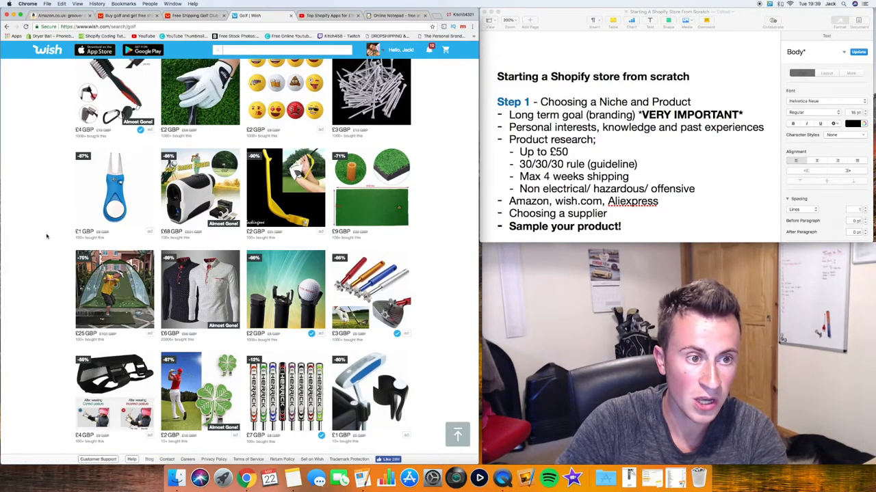
{"action": "left_click", "coordinate": [195, 15]}
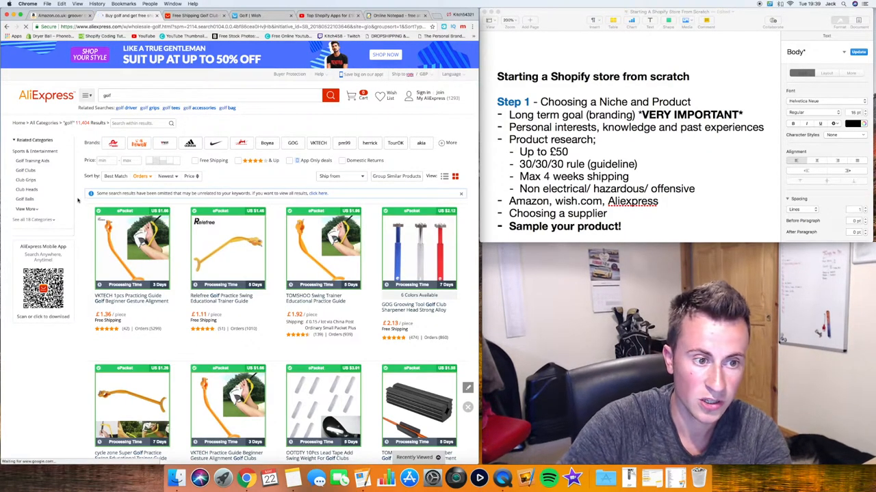
Step: Scroll the AliExpress golf results page showing clubs, caps and putting gear
{"action": "scroll", "scroll_direction": "down", "scroll_amount": 3}
{"action": "type", "text": " groove sharpener"}
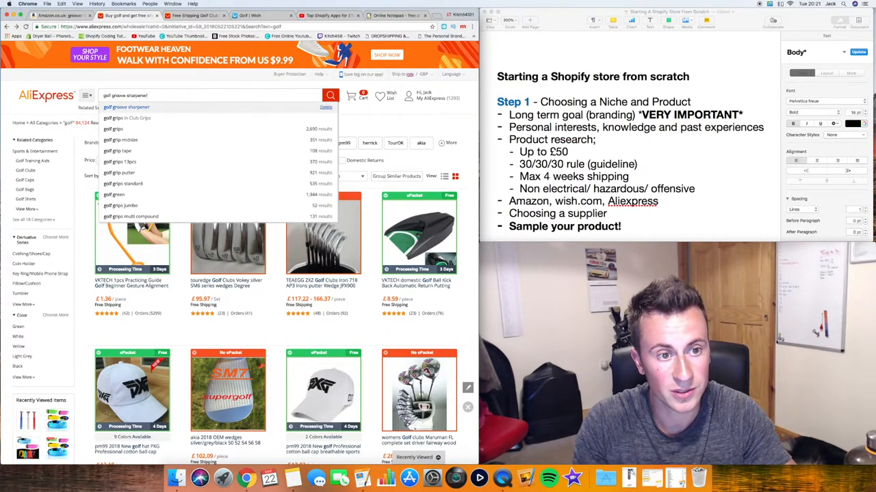
Step: Search golf groove sharpener and open the top result's McSport Store in a new tab
{"action": "left_click", "coordinate": [331, 95]}
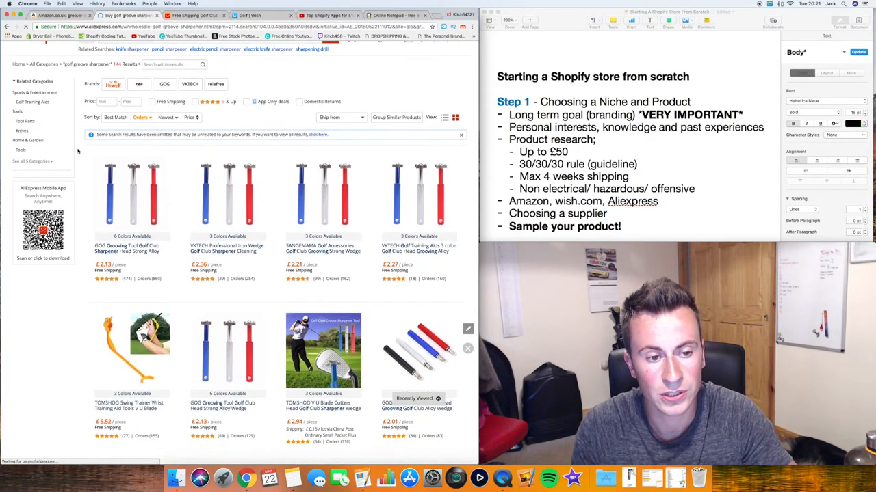
{"action": "scroll", "scroll_direction": "down", "scroll_amount": 3}
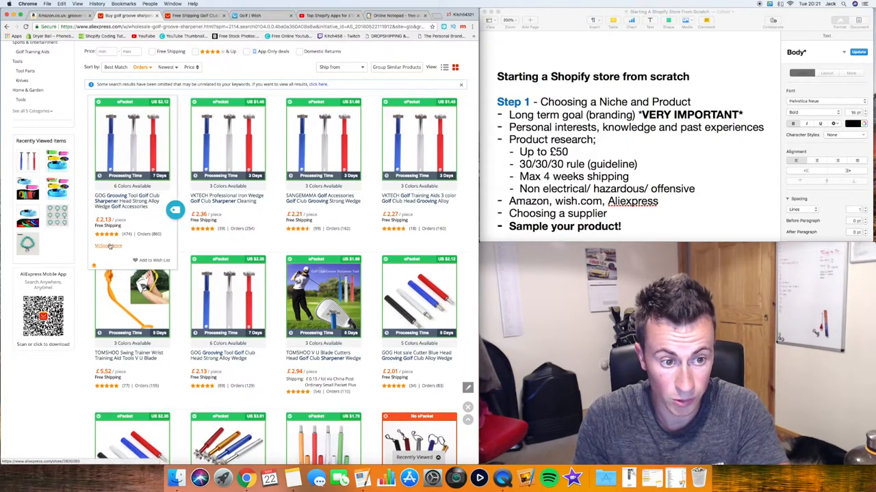
{"action": "mouse_move", "coordinate": [109, 246]}
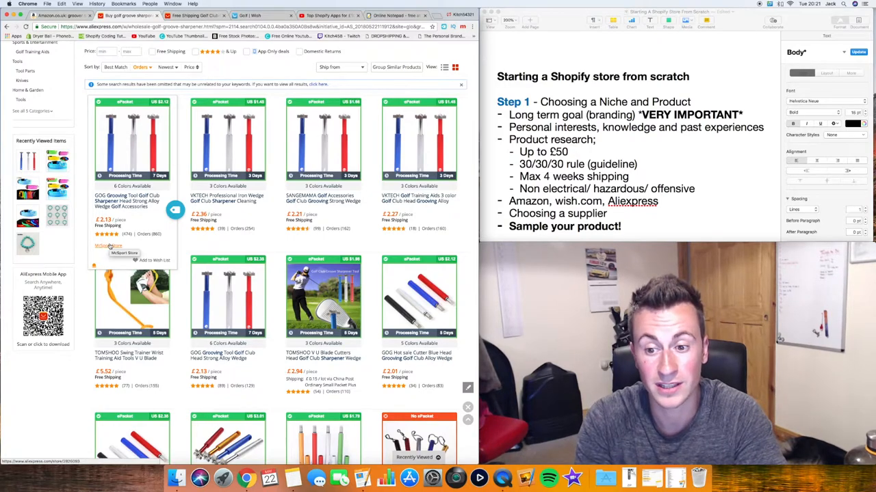
{"action": "right_click", "coordinate": [108, 246]}
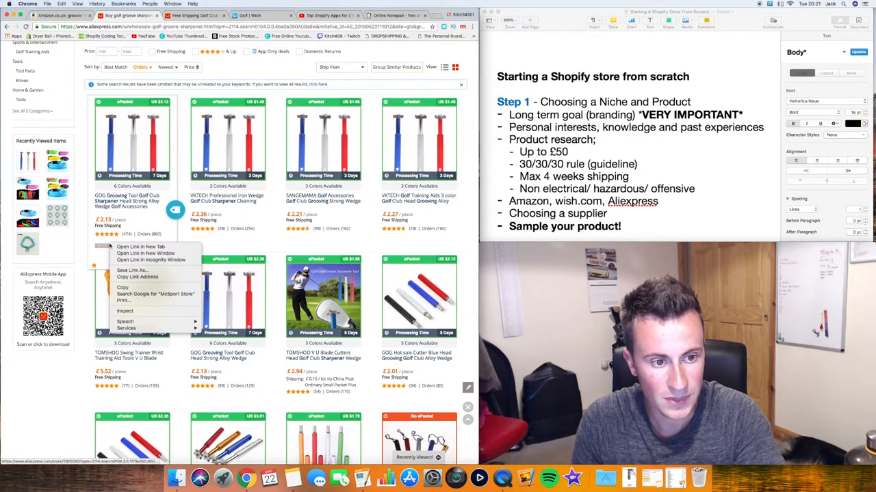
{"action": "left_click", "coordinate": [140, 246]}
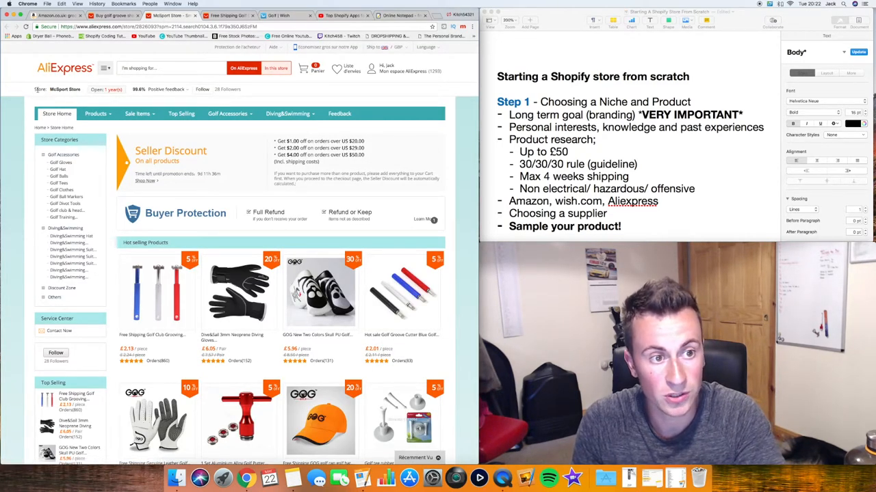
{"action": "mouse_move", "coordinate": [106, 88]}
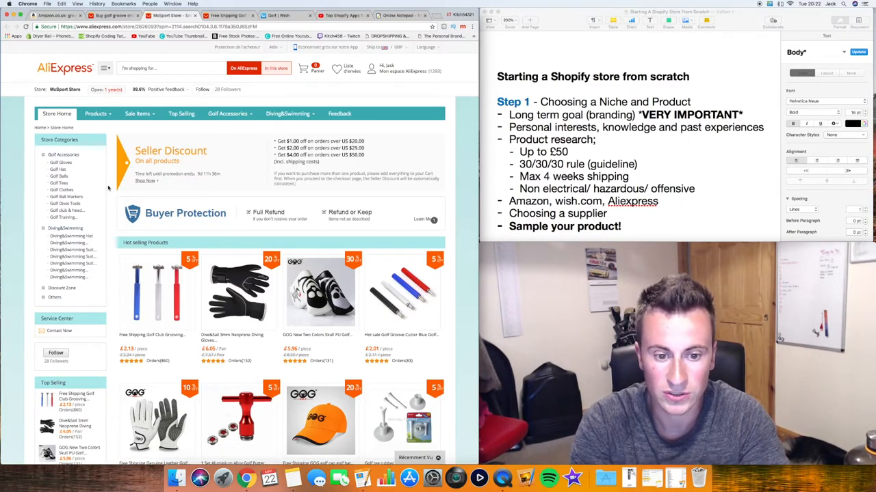
{"action": "scroll", "scroll_direction": "down", "scroll_amount": 3}
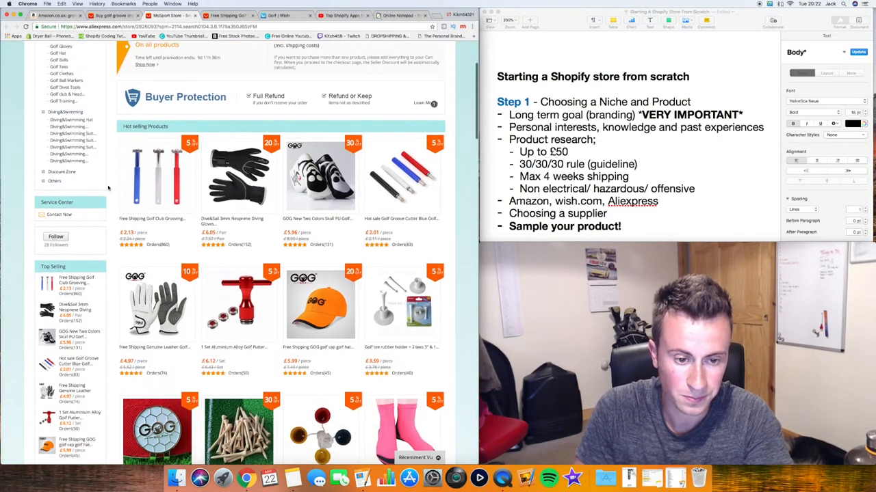
{"action": "scroll", "scroll_direction": "down", "scroll_amount": 3}
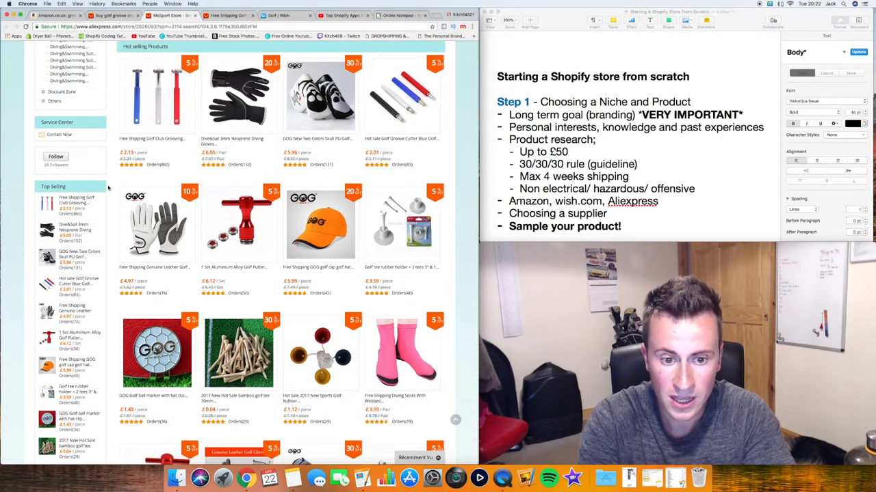